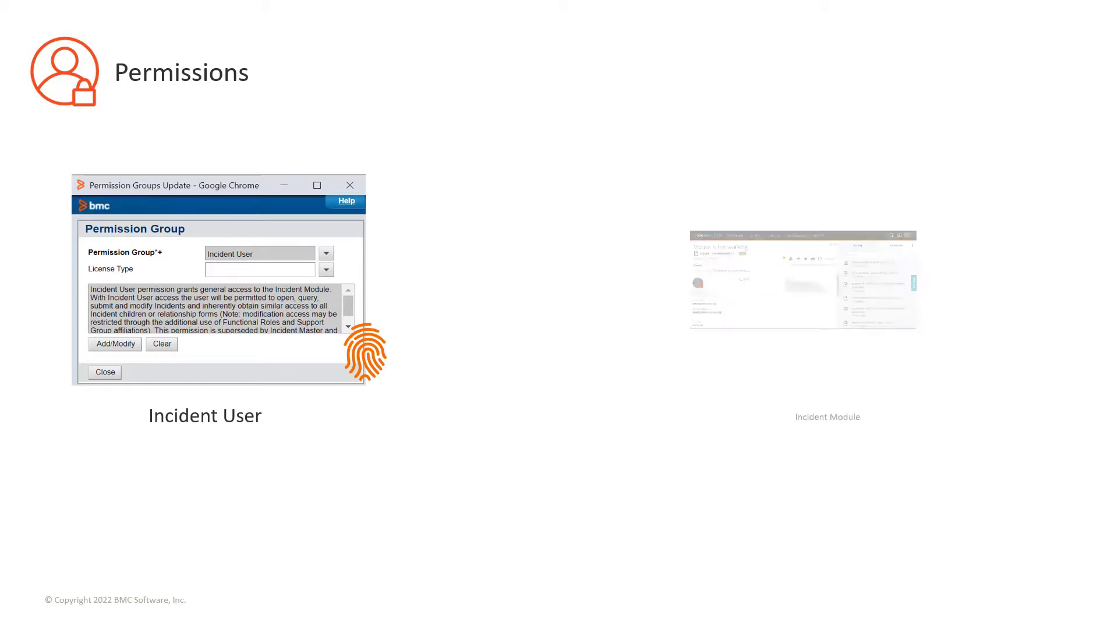
# Advance from the Permissions slide to the User roles slide mapping four permissions to Incident Management
pyautogui.press('Right')
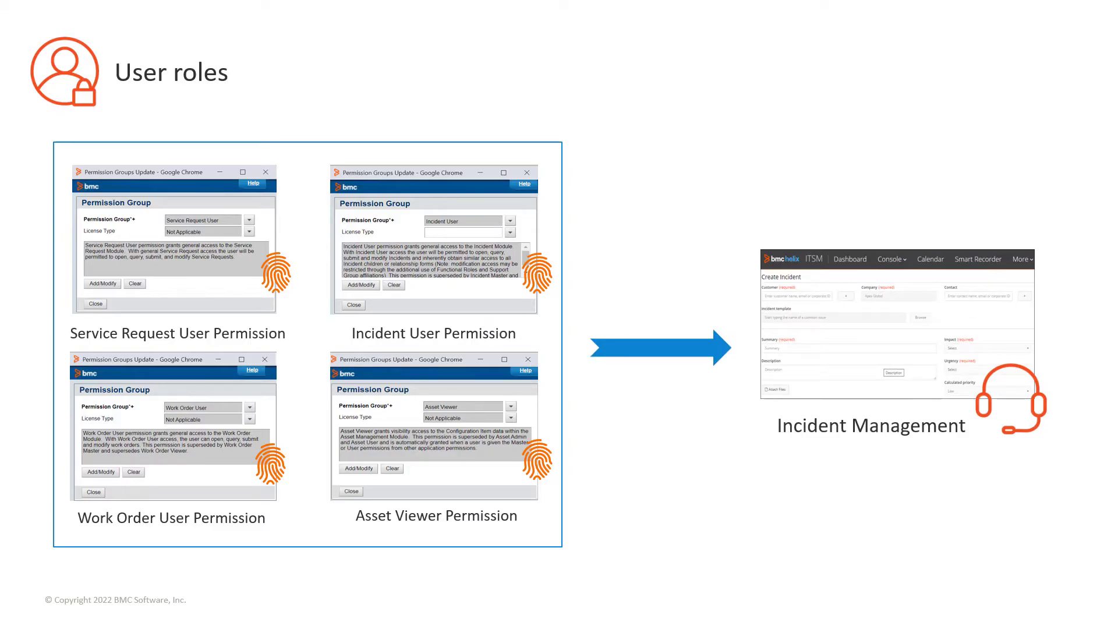